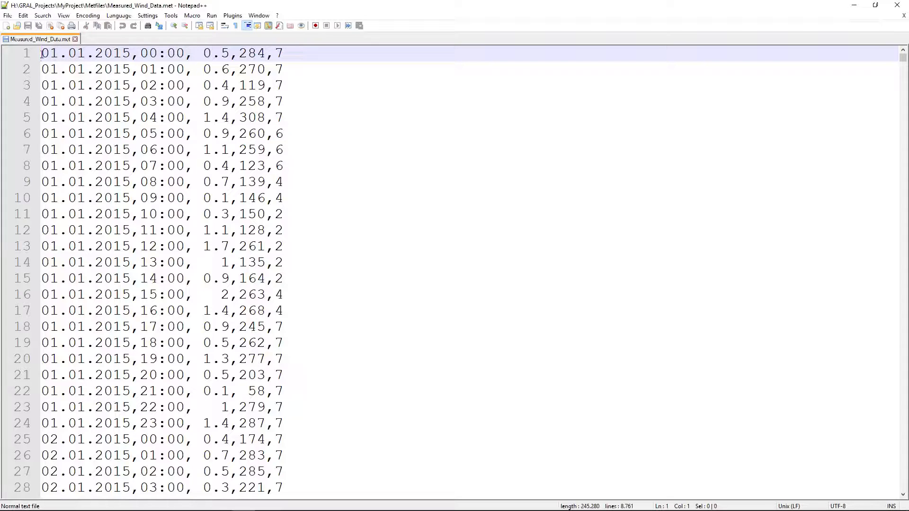
Fill A1:A24 with 01.01.17 and B1:B24 with hours 00:00–23:00 formatted as HH:MM.
double_click(76, 53)
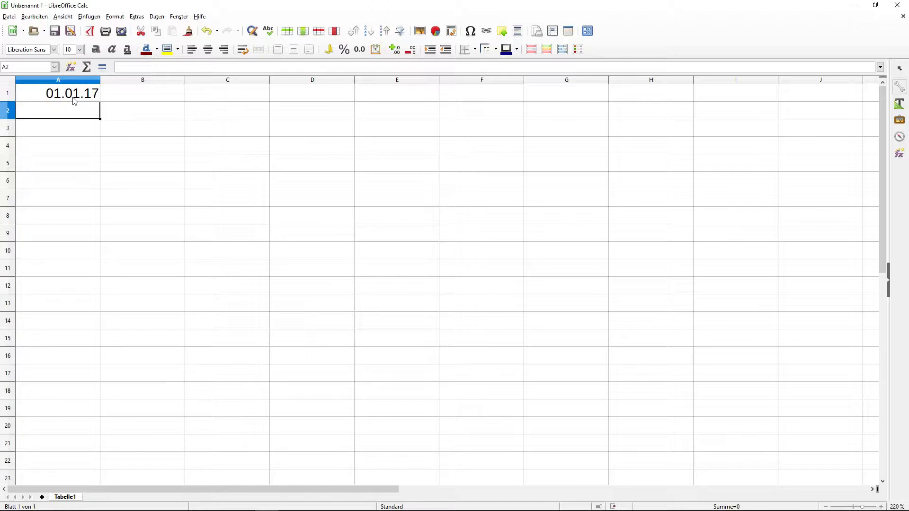
click(57, 93)
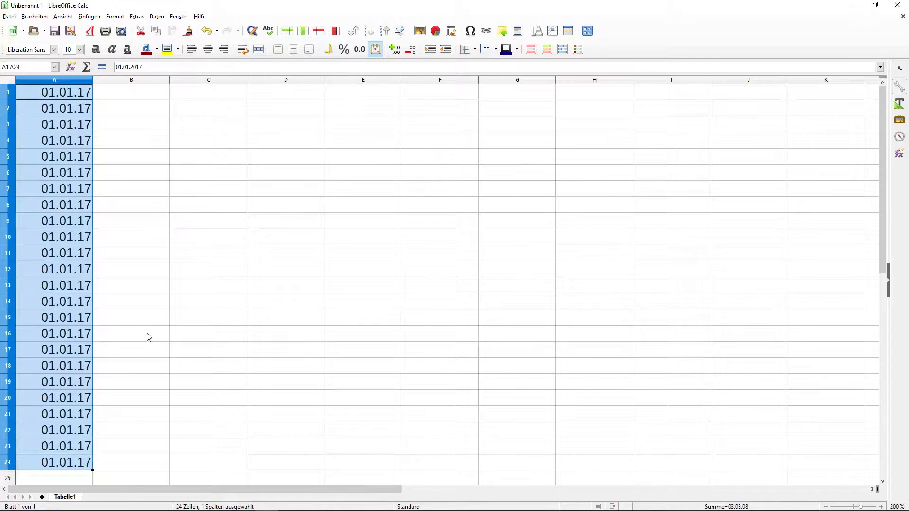
click(131, 93)
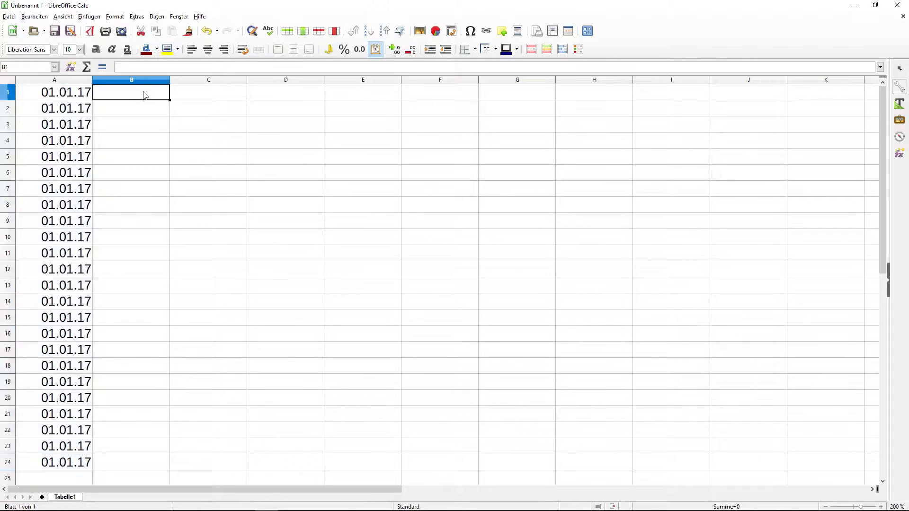
text(00:00:00)
click(131, 108)
text(01:00:00)
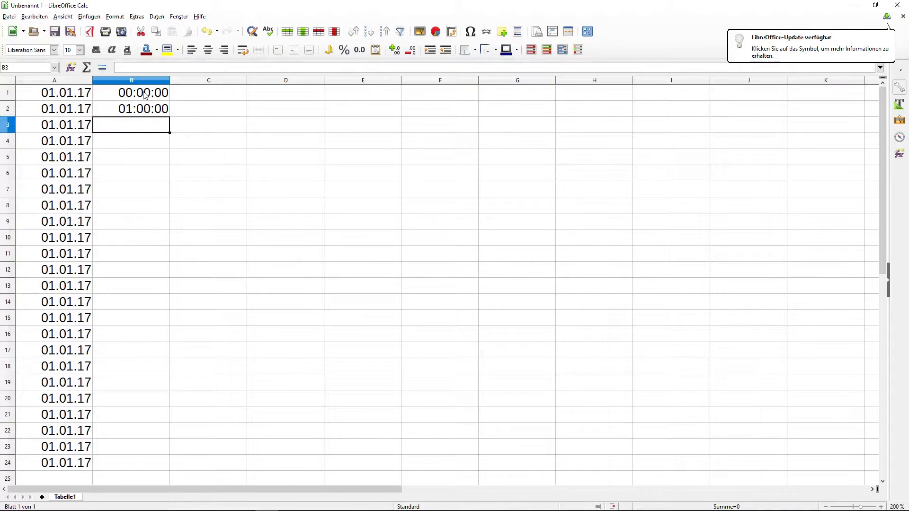
click(131, 93)
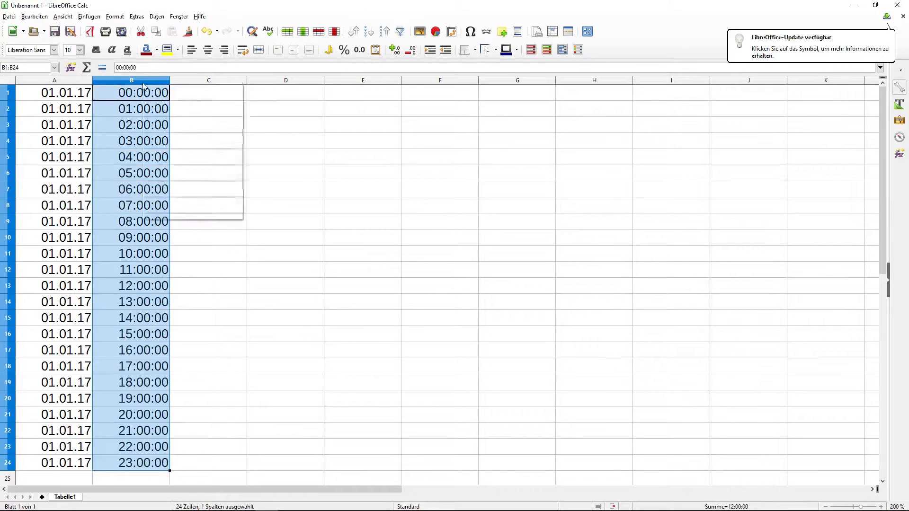
key(Ctrl+1)
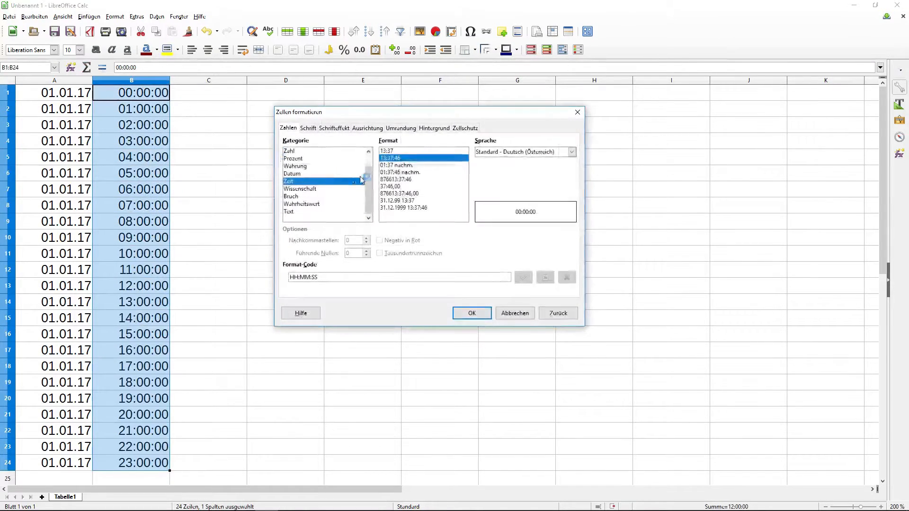
click(471, 312)
text(1)
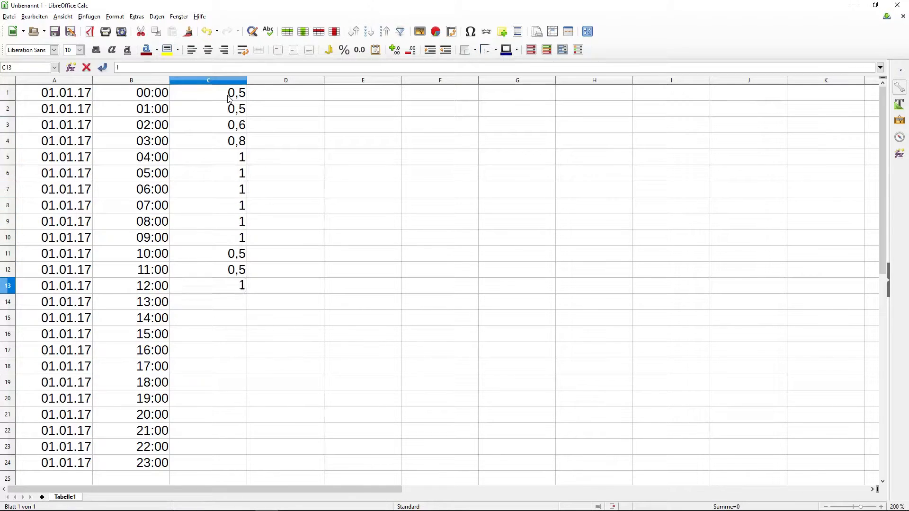
Enter wind speeds in C, directions 270/90 in D and stability classes in E for all 24 rows.
text(3,)
click(285, 93)
text(270)
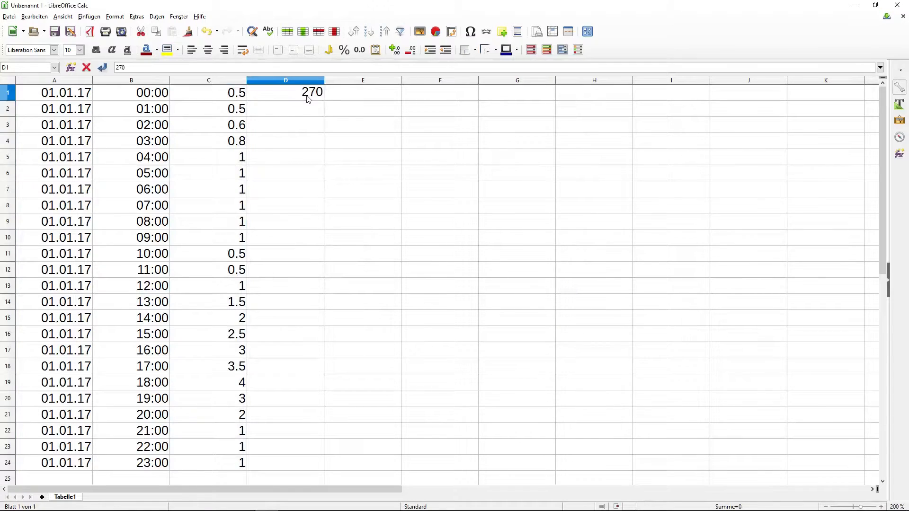
drag(322, 99, 308, 271)
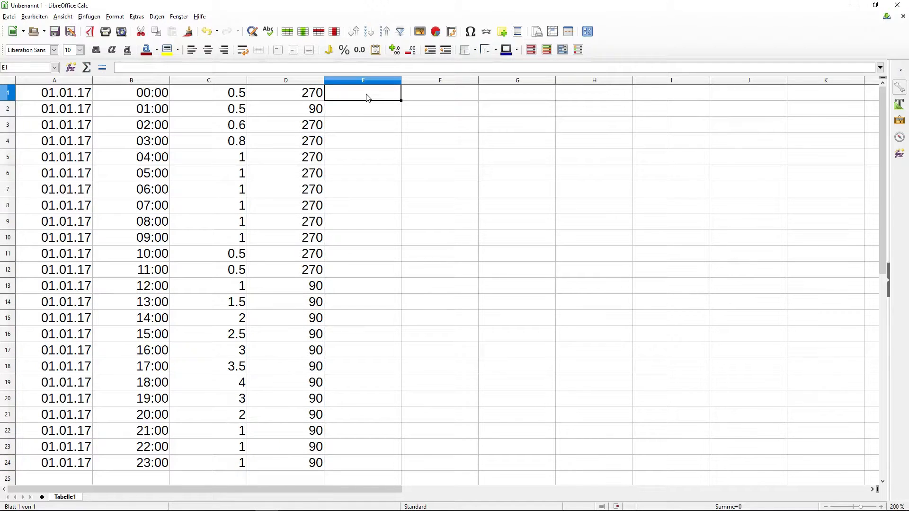
text(7)
click(362, 397)
text(3)
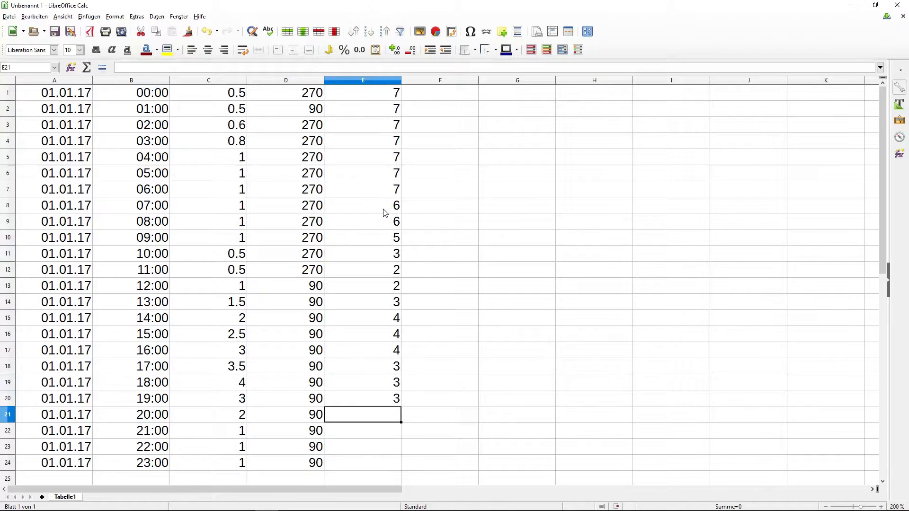
click(38, 15)
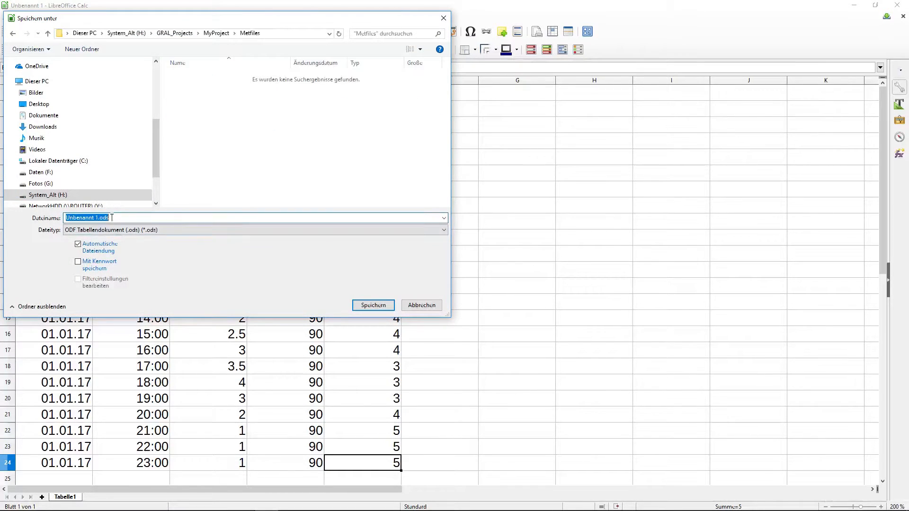
Save the sheet as Text CSV MyMeteo.met in the Metfiles folder, overwriting the existing file.
text(My)
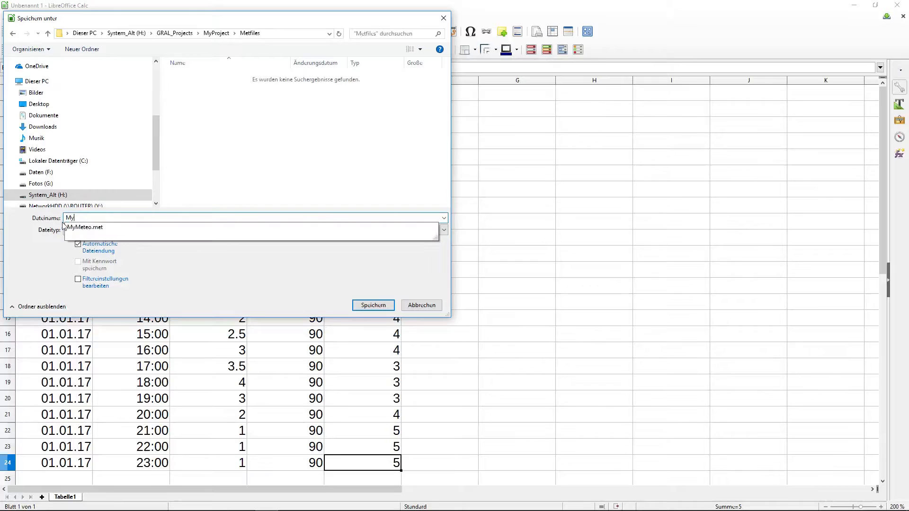
click(373, 305)
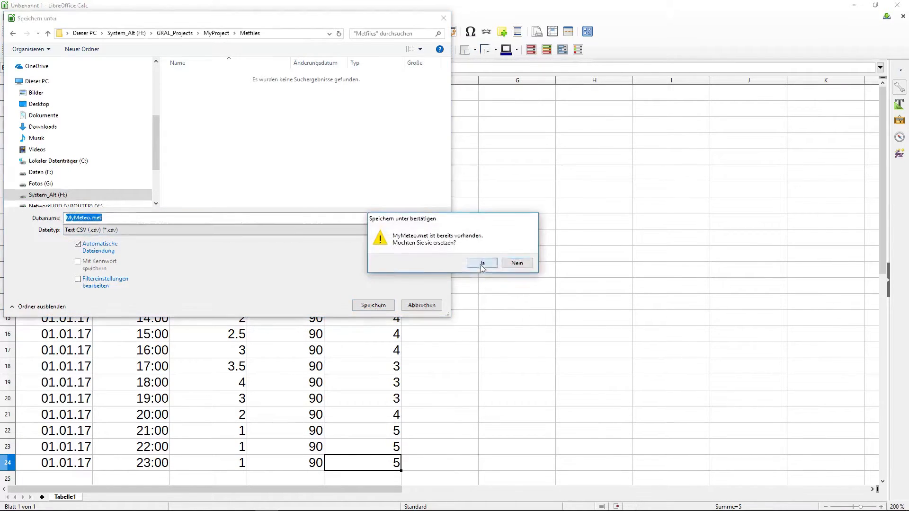
click(482, 264)
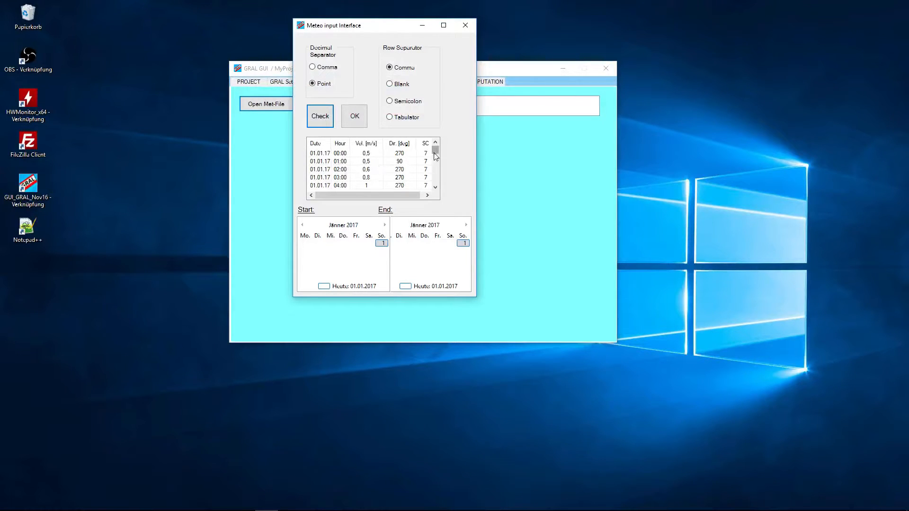
Accept the Meteo input settings with point decimal and comma separator to load MyMeteo.met.
scroll(down, 3)
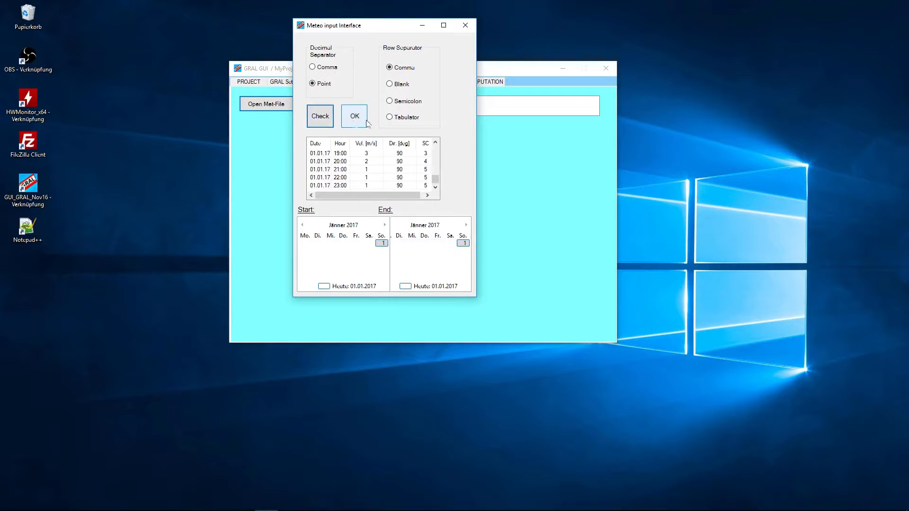
click(354, 116)
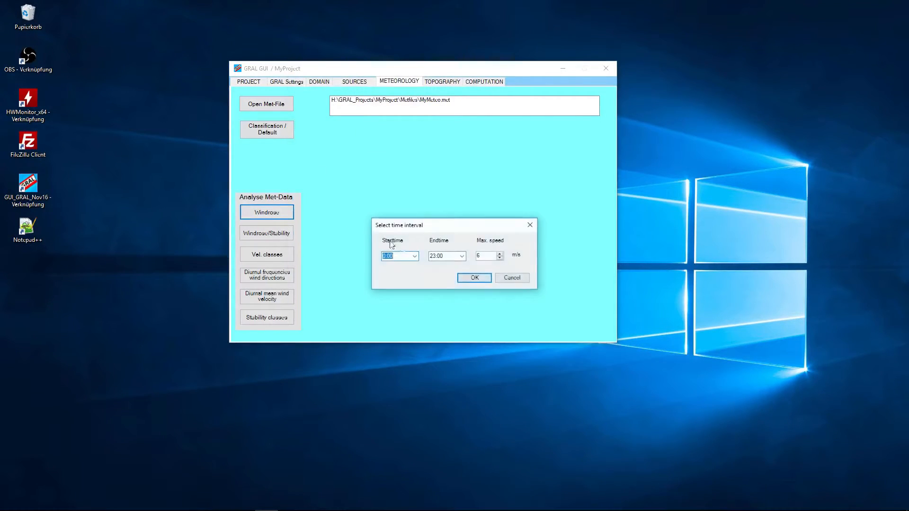
Draw the full-day MyMeteo.met wind rose, adjust its scale, copy the picture and close it.
click(473, 279)
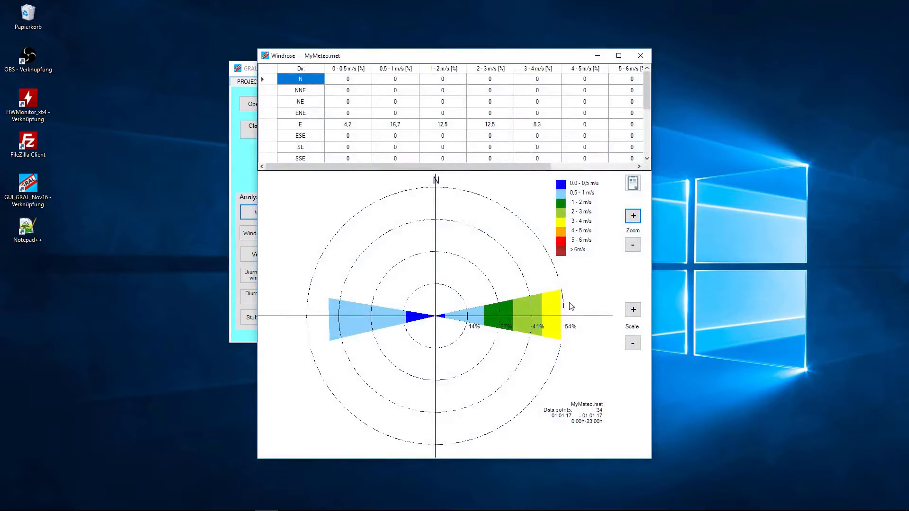
click(632, 342)
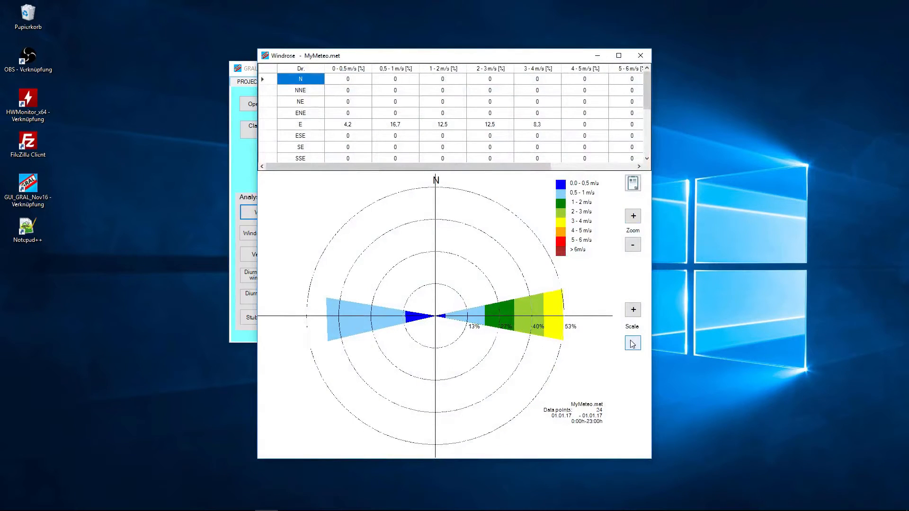
click(633, 343)
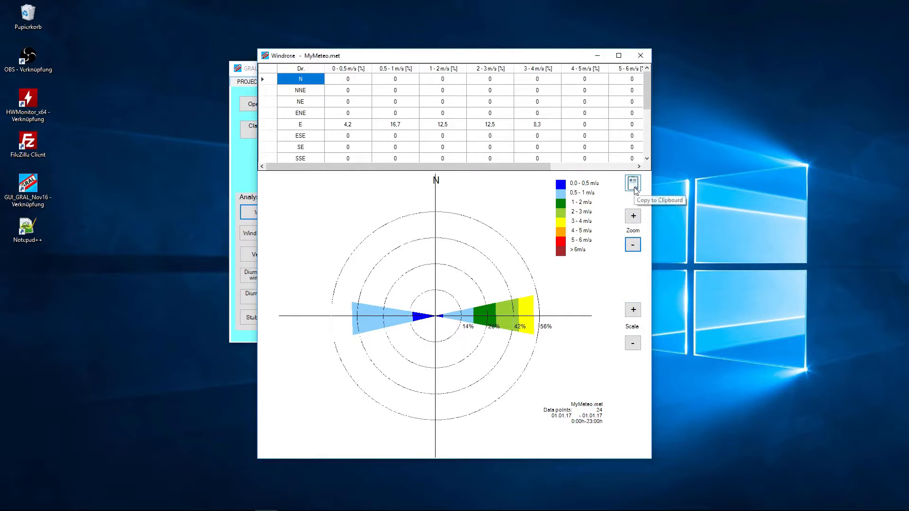
click(300, 90)
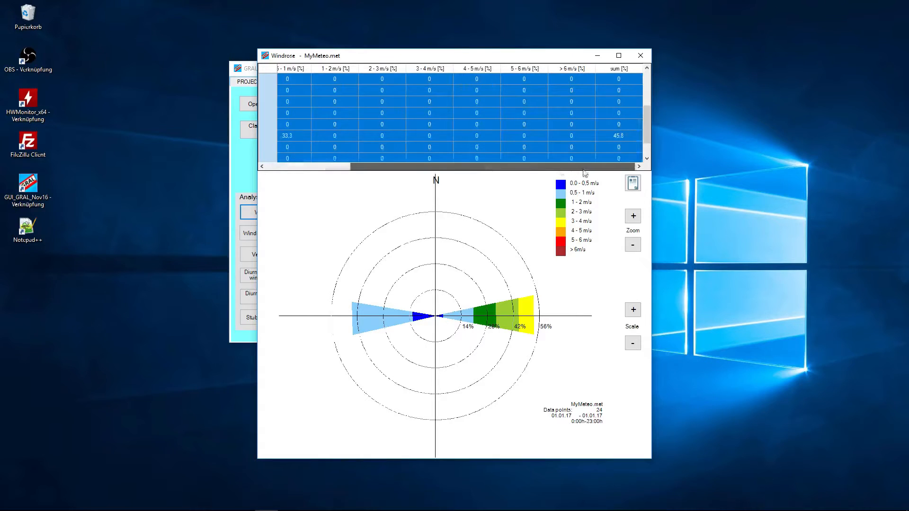
scroll(down, 3)
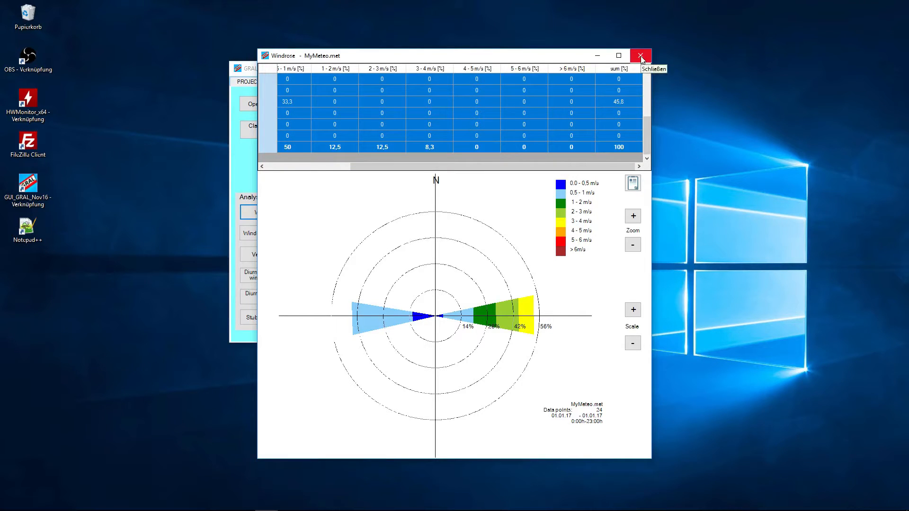
click(641, 55)
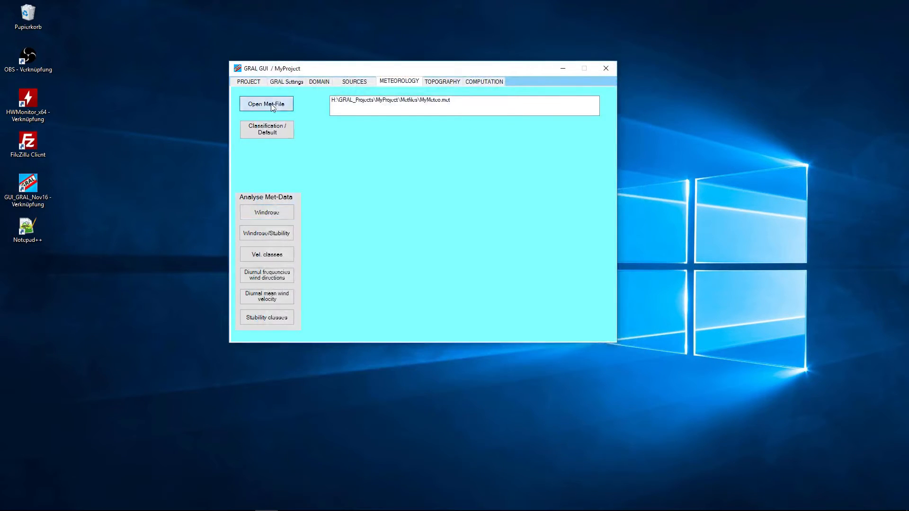
Load Measured_Wind_Data.met, view its wind rose, then show the wind rose split by stability class.
click(266, 103)
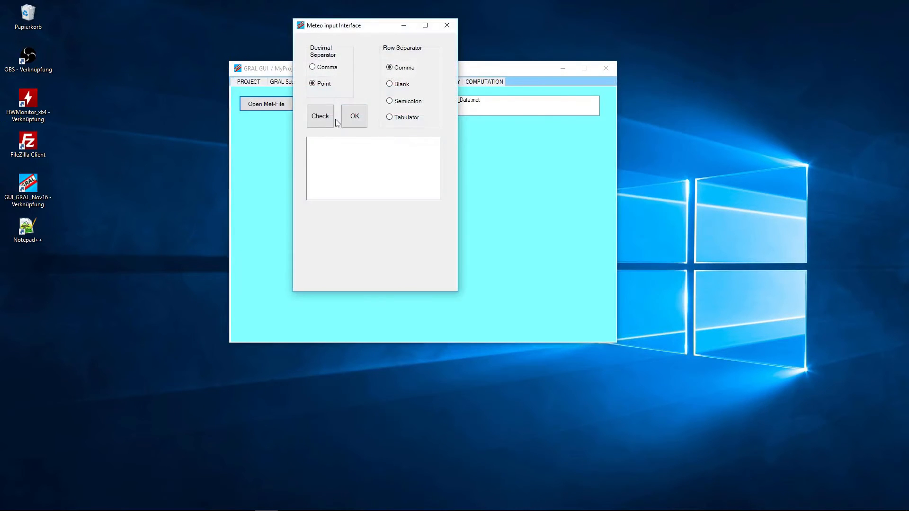
click(354, 116)
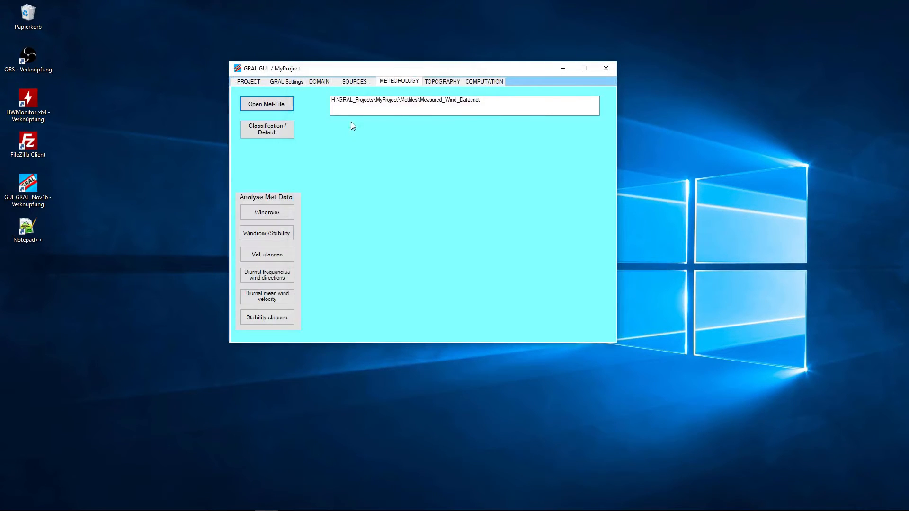
click(267, 212)
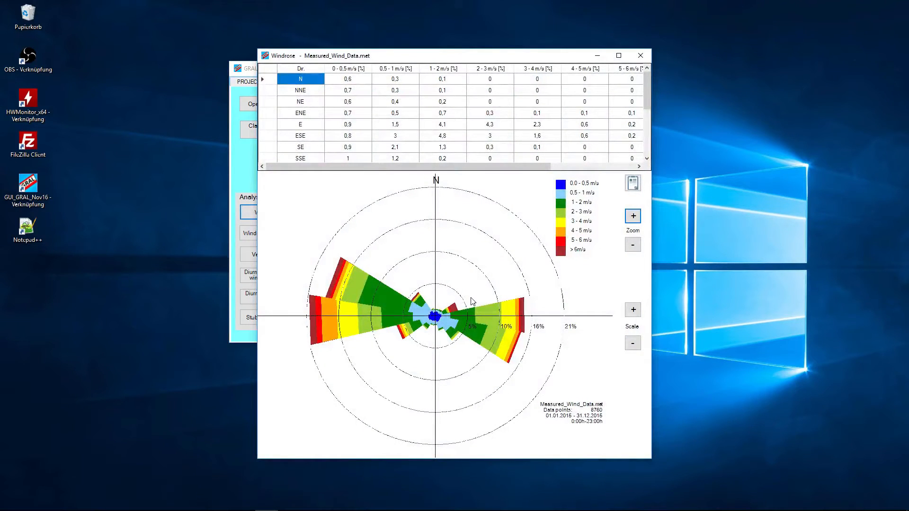
mouse_move(540, 301)
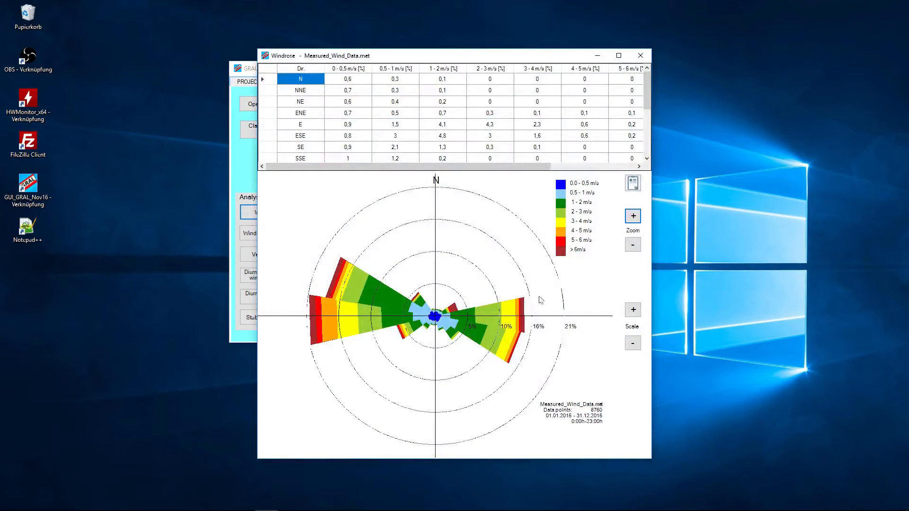
click(640, 55)
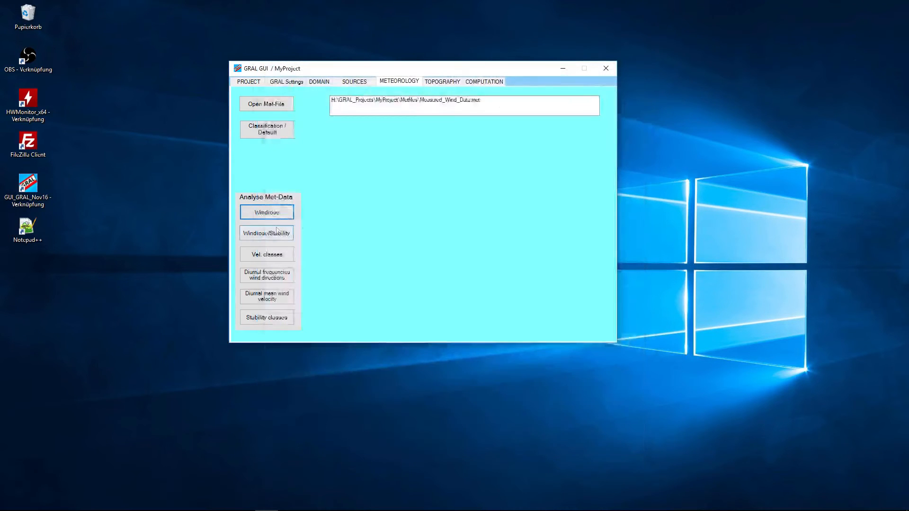
click(267, 233)
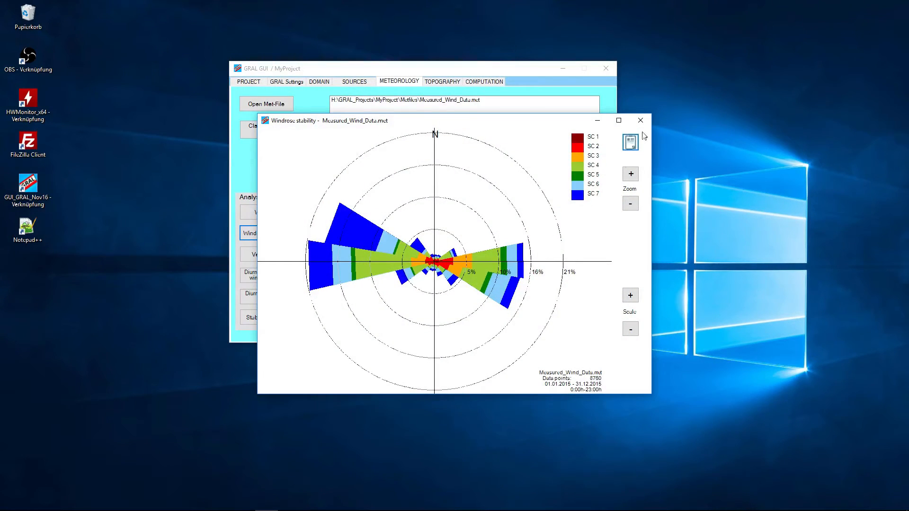
mouse_move(640, 120)
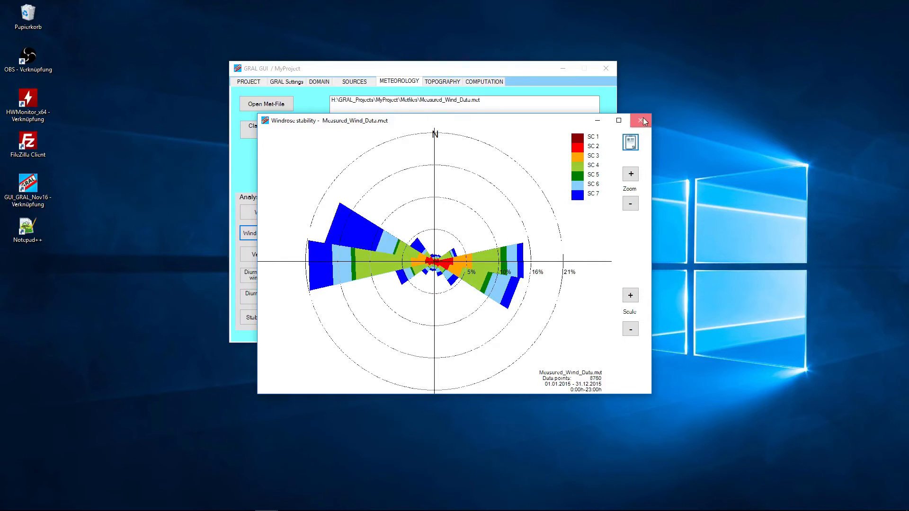
Close the stability rose and draw a wind rose limited to 12:00–18:00, then close it.
click(641, 120)
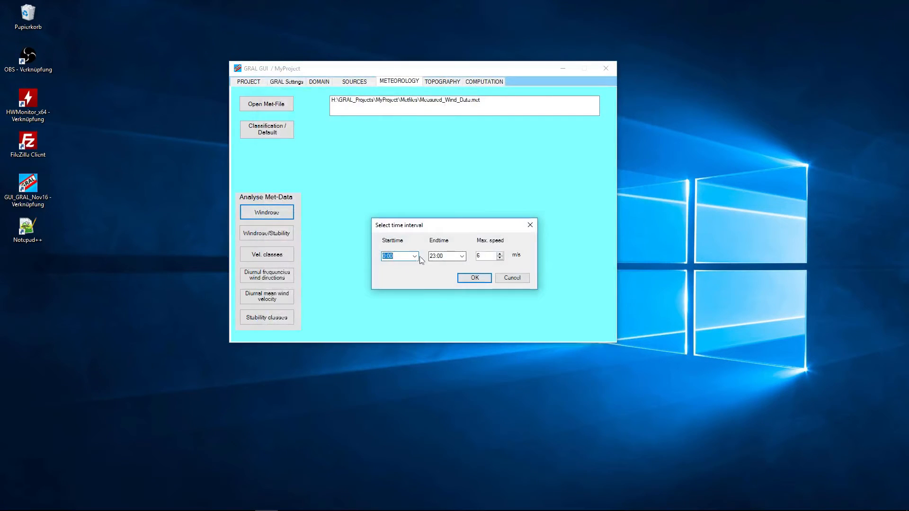
click(461, 256)
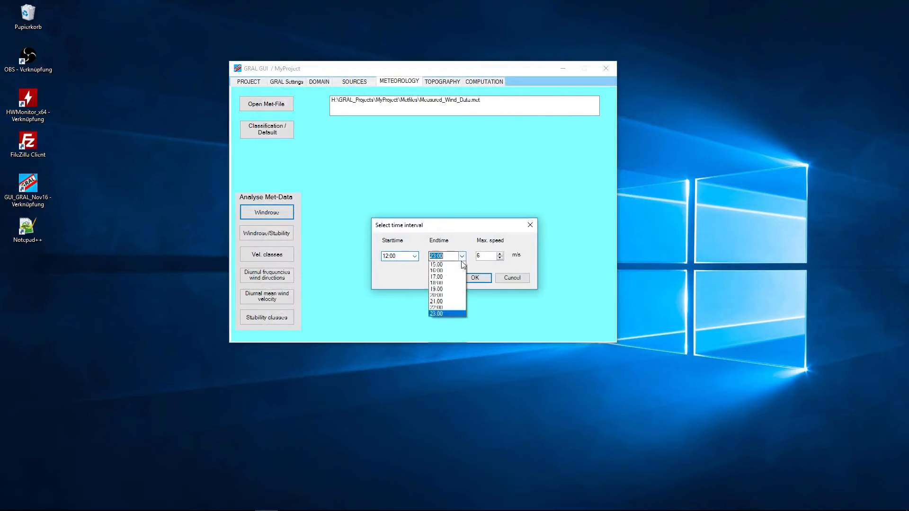
click(436, 283)
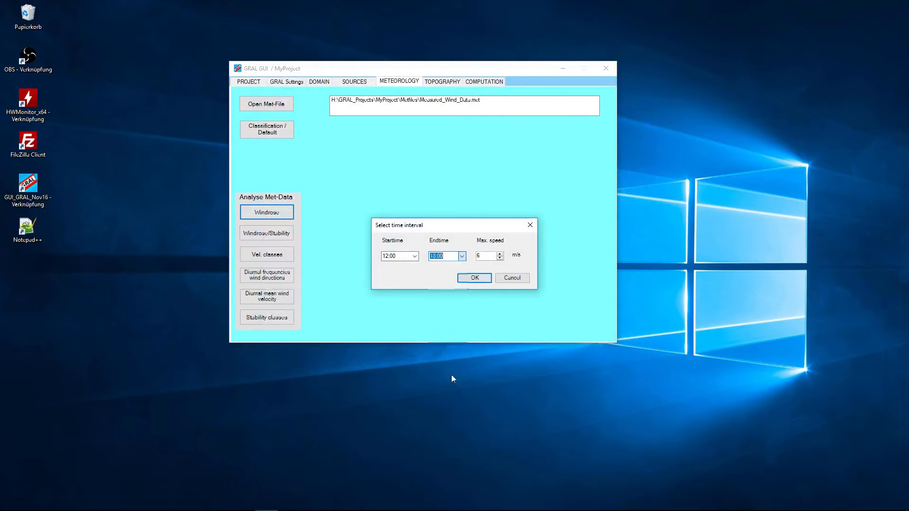
click(474, 279)
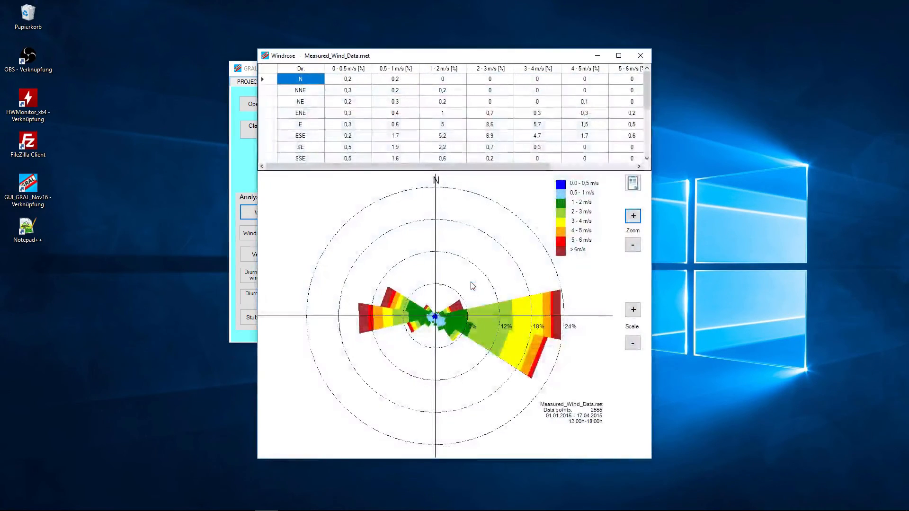
click(641, 55)
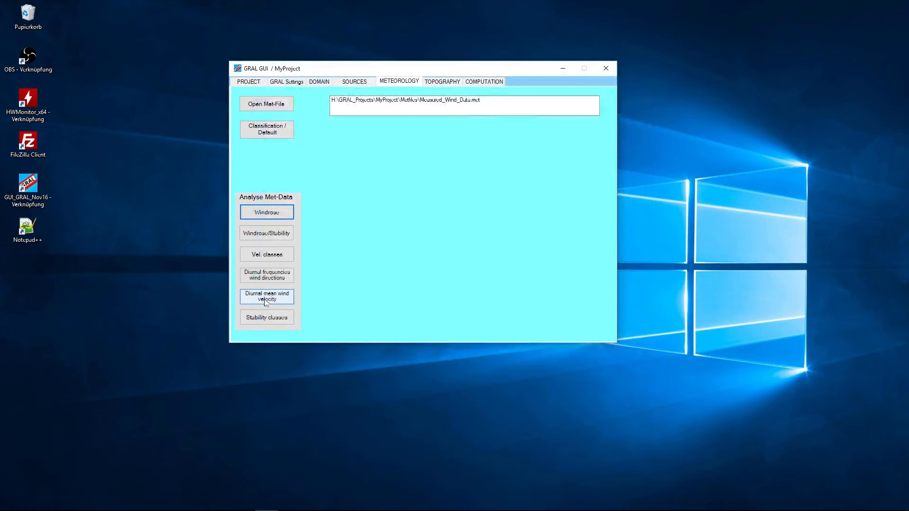
View the diurnal mean wind speed chart, then the direction frequency chart with E added beside W.
click(267, 297)
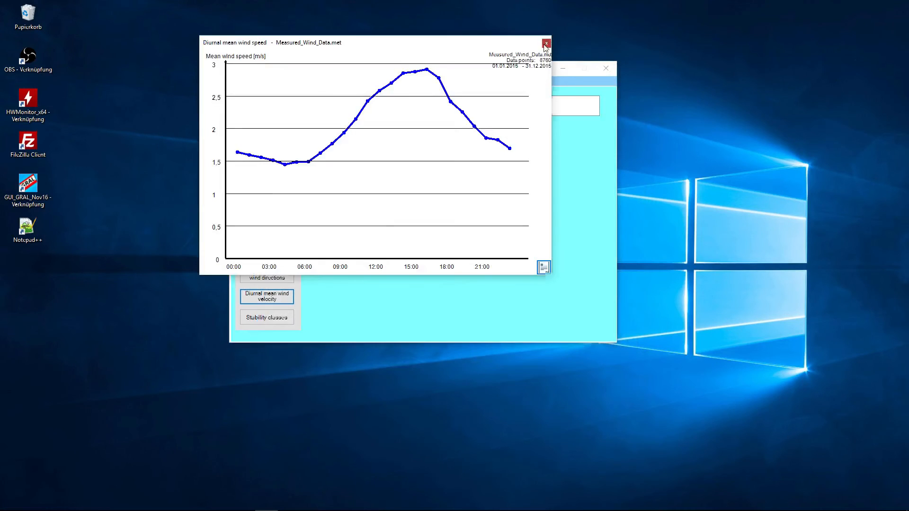
click(267, 278)
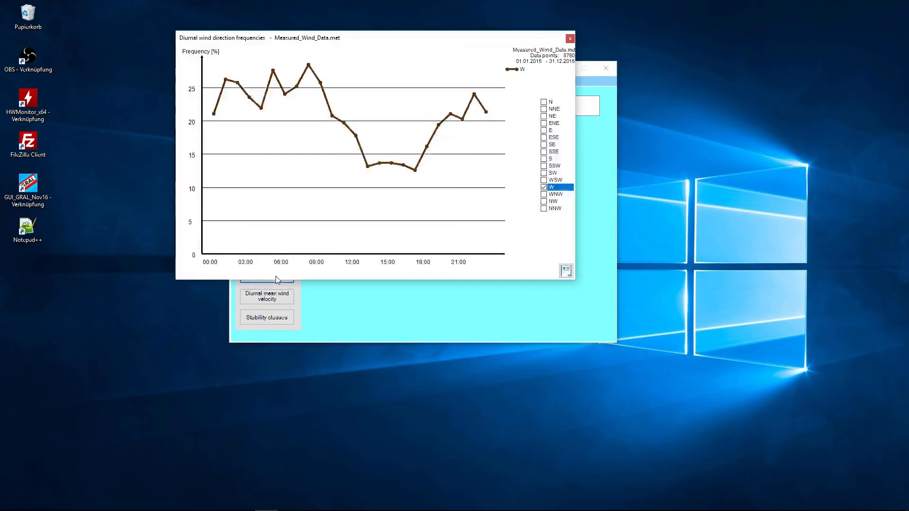
mouse_move(238, 119)
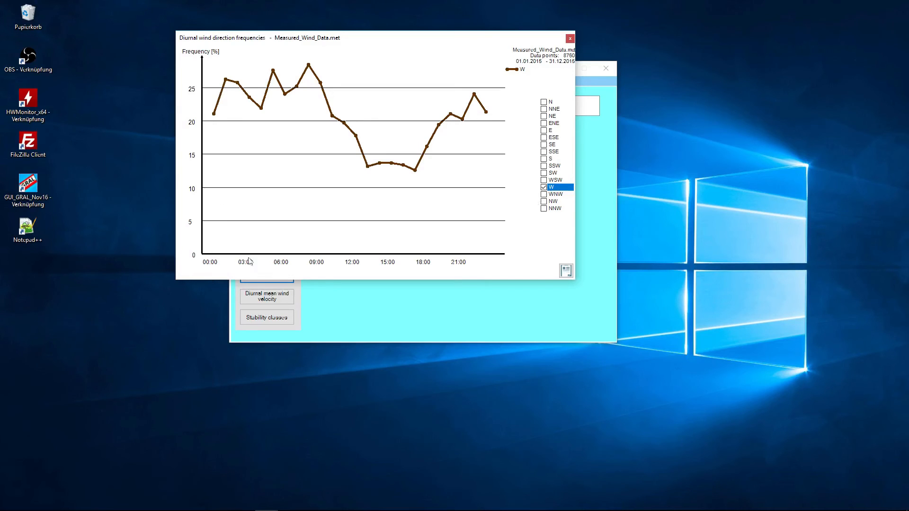
mouse_move(389, 173)
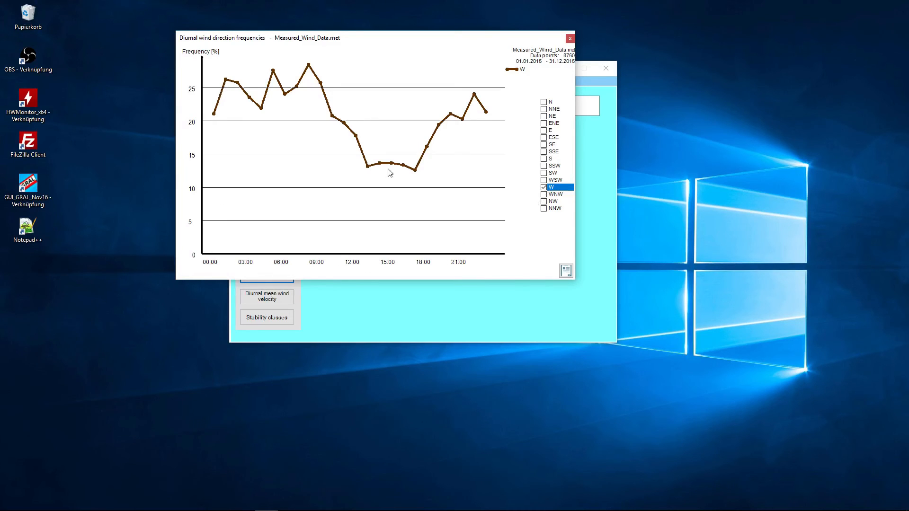
click(544, 130)
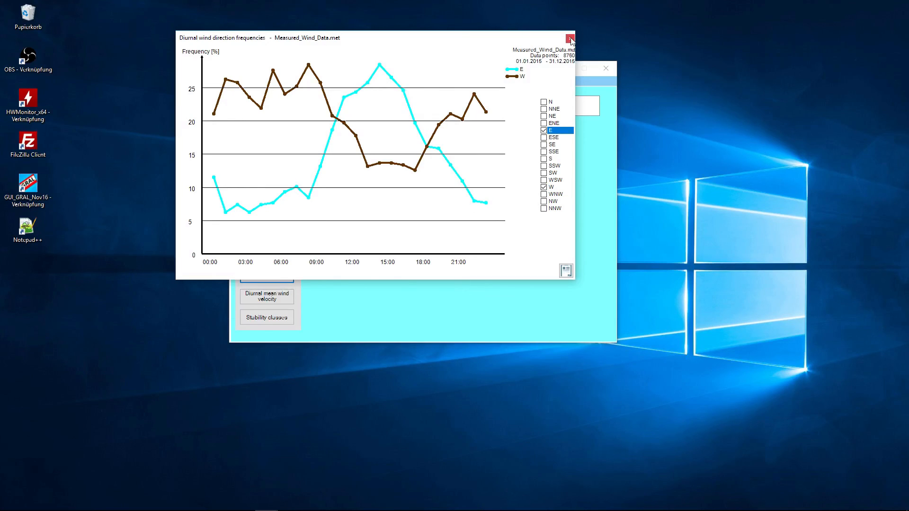
mouse_move(571, 40)
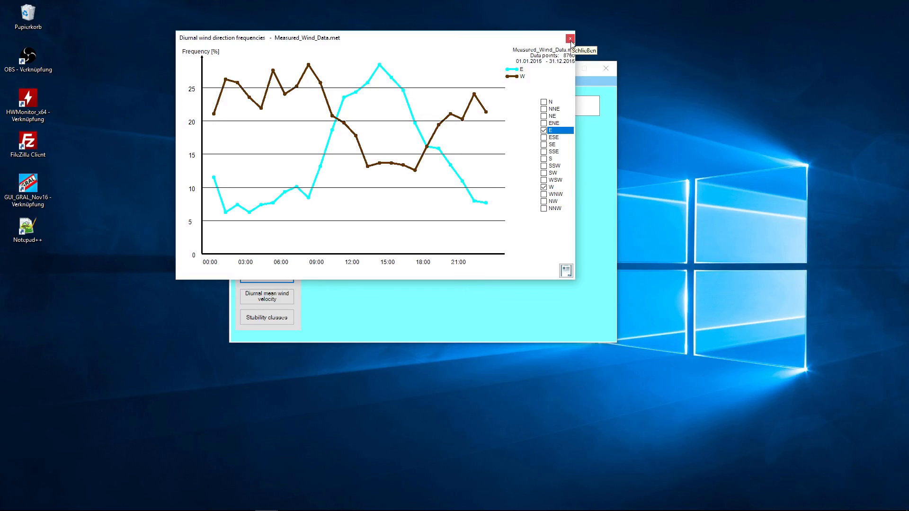
click(569, 38)
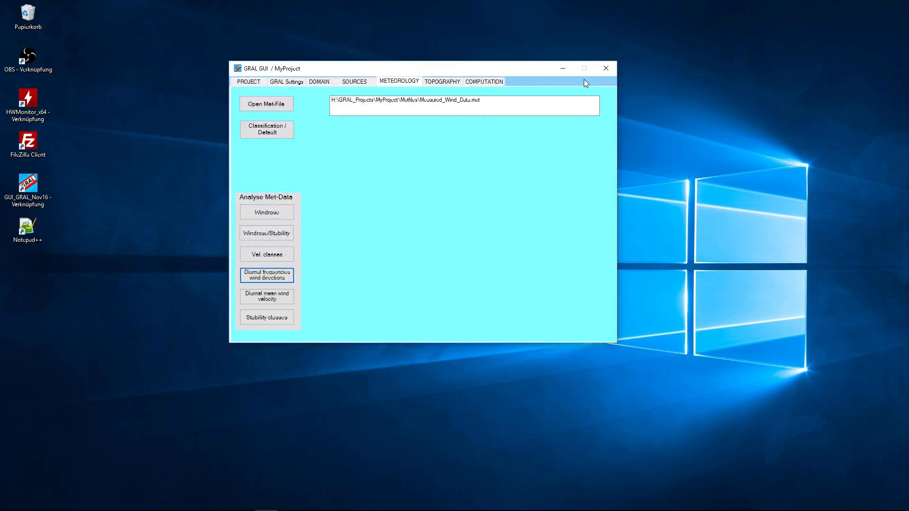